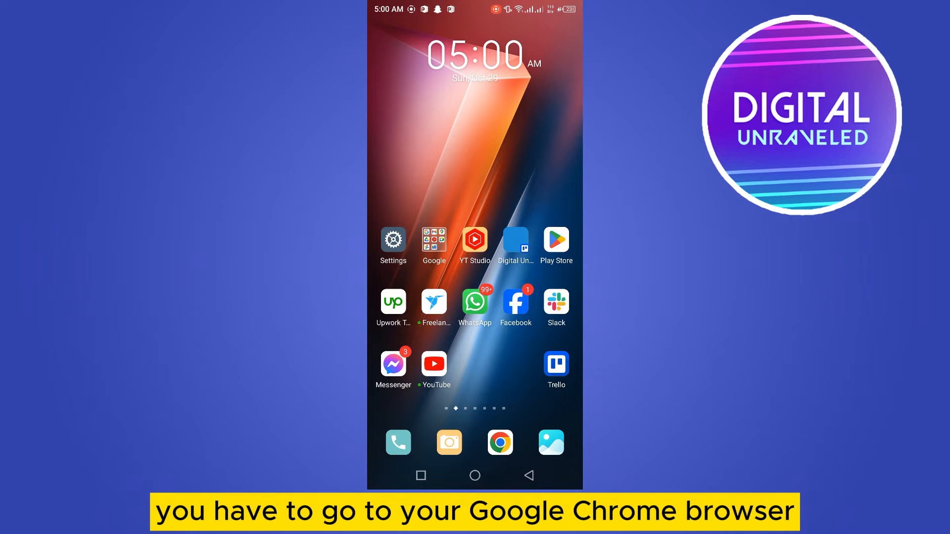
- Launch Chrome from the home-screen dock and open its three-dot menu
left_click(500, 443)
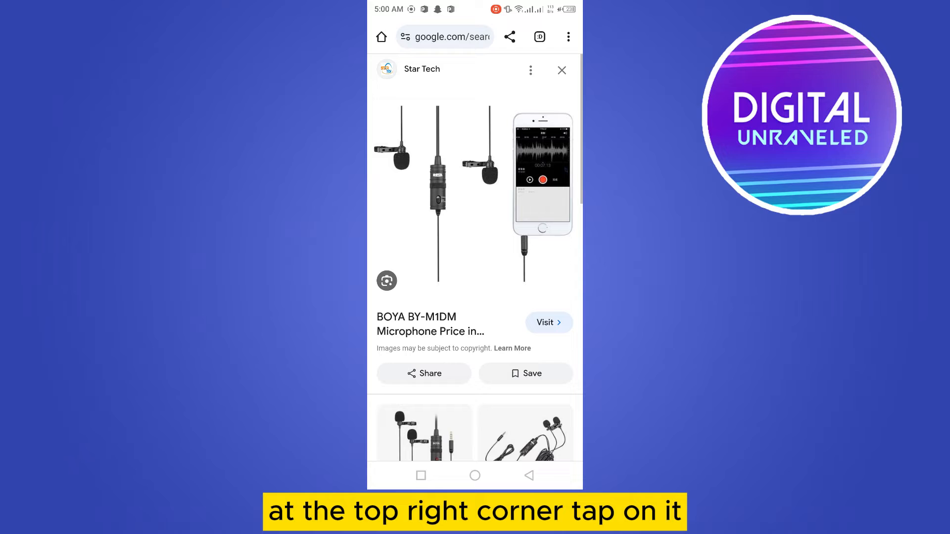
left_click(568, 36)
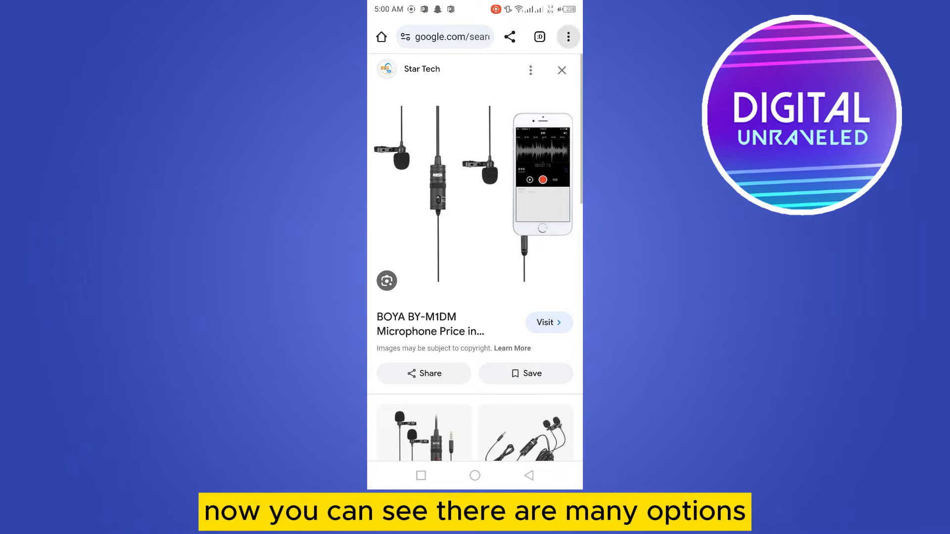
- Choose Settings from Chrome's three-dot menu
left_click(567, 36)
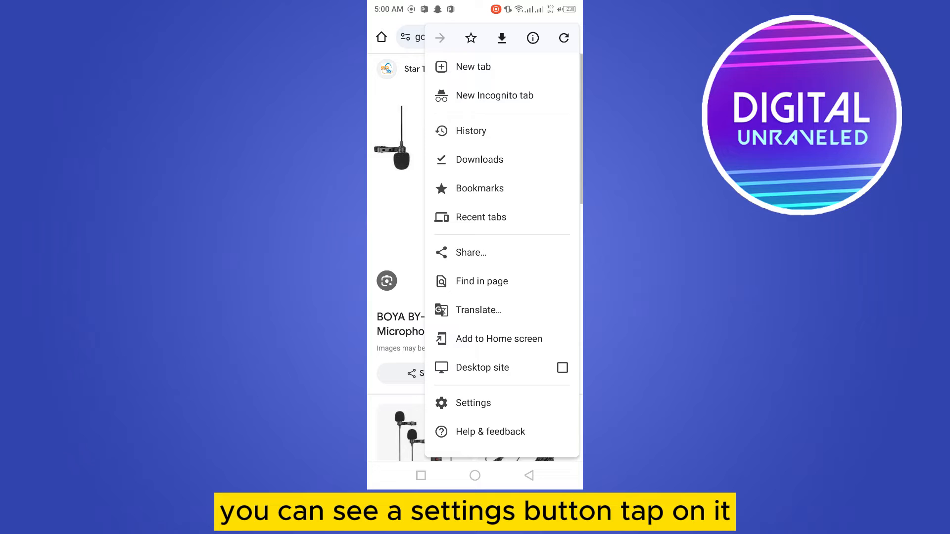
left_click(472, 403)
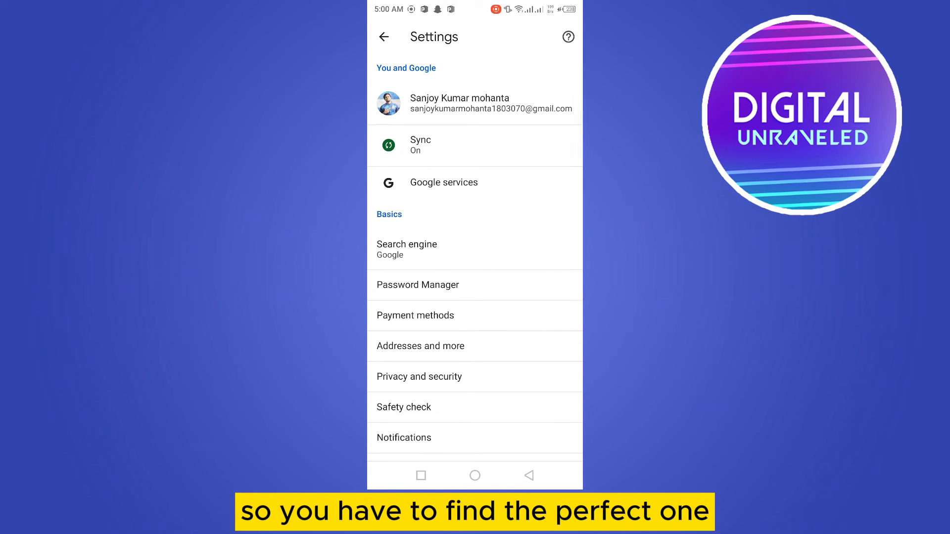
- Scroll the Settings list down and open the Theme page
scroll("down", 3)
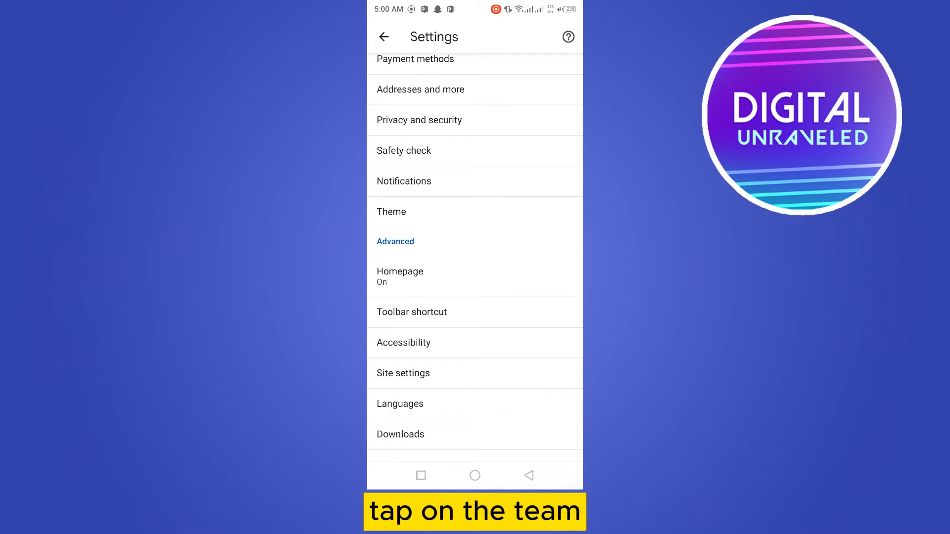
left_click(391, 212)
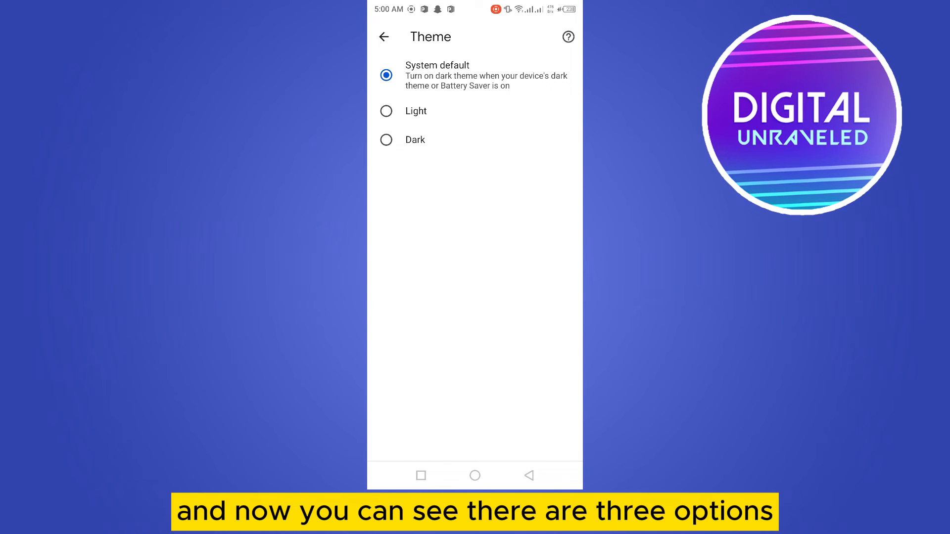